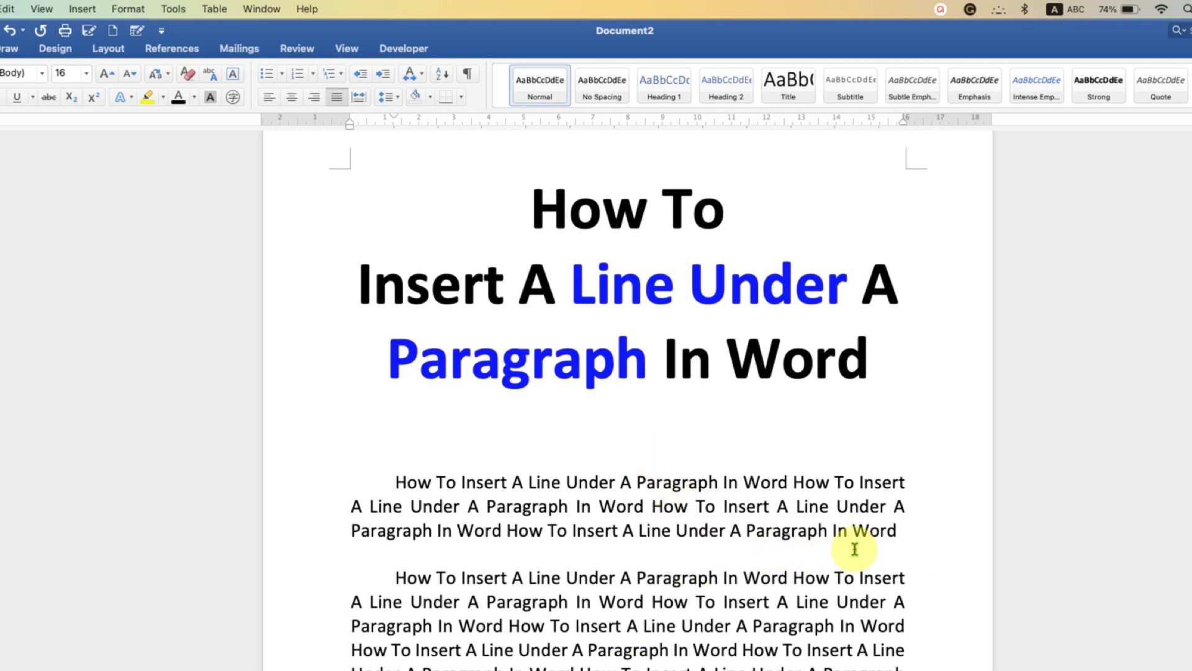
Place the insertion point at the end of the first body paragraph under the title
{"action": "left_click", "coordinate": [897, 531]}
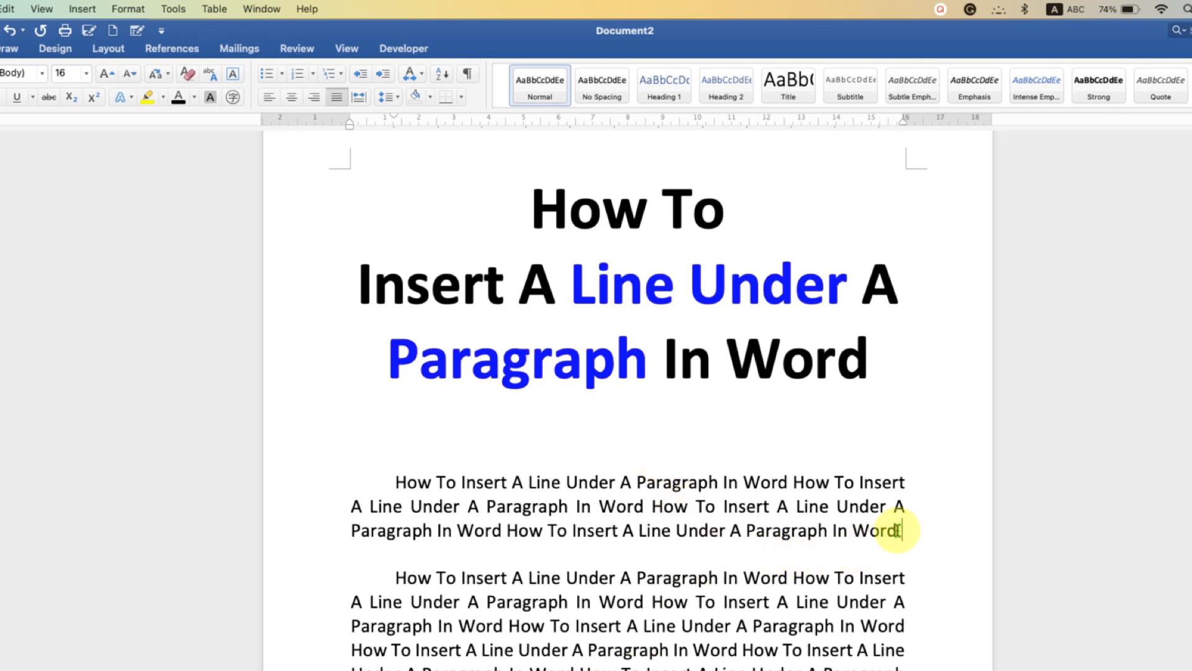
{"action": "mouse_move", "coordinate": [632, 263]}
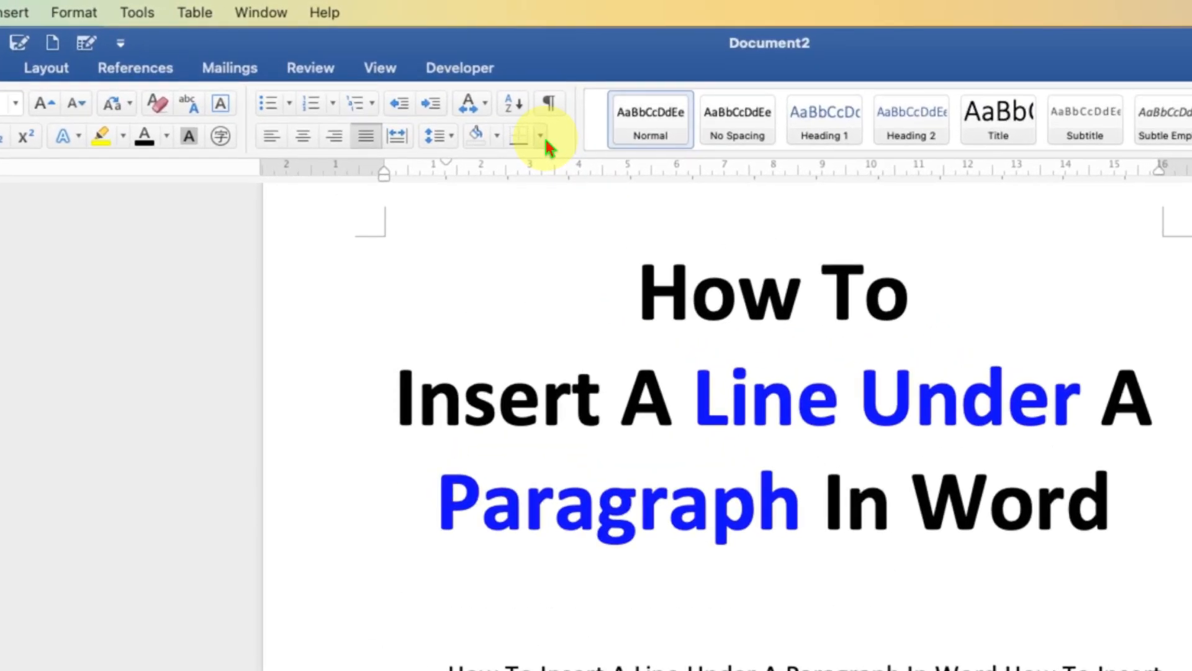
Bring up the Borders and Shading dialog from the Home Borders dropdown
{"action": "left_click", "coordinate": [540, 135]}
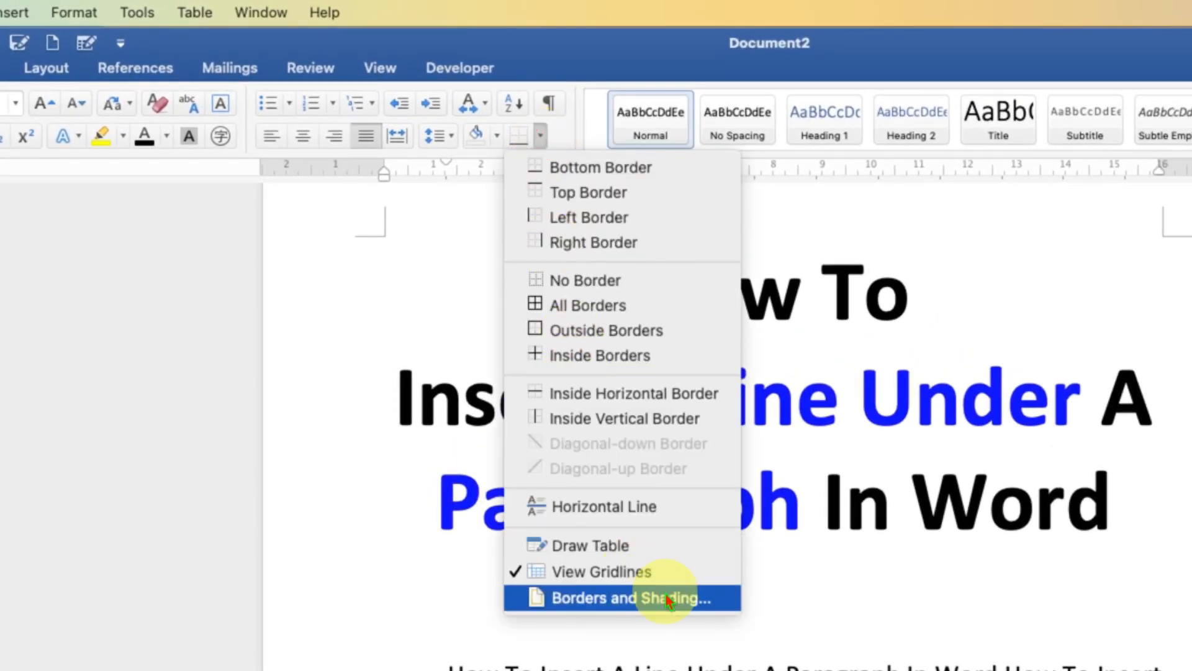
{"action": "left_click", "coordinate": [622, 599]}
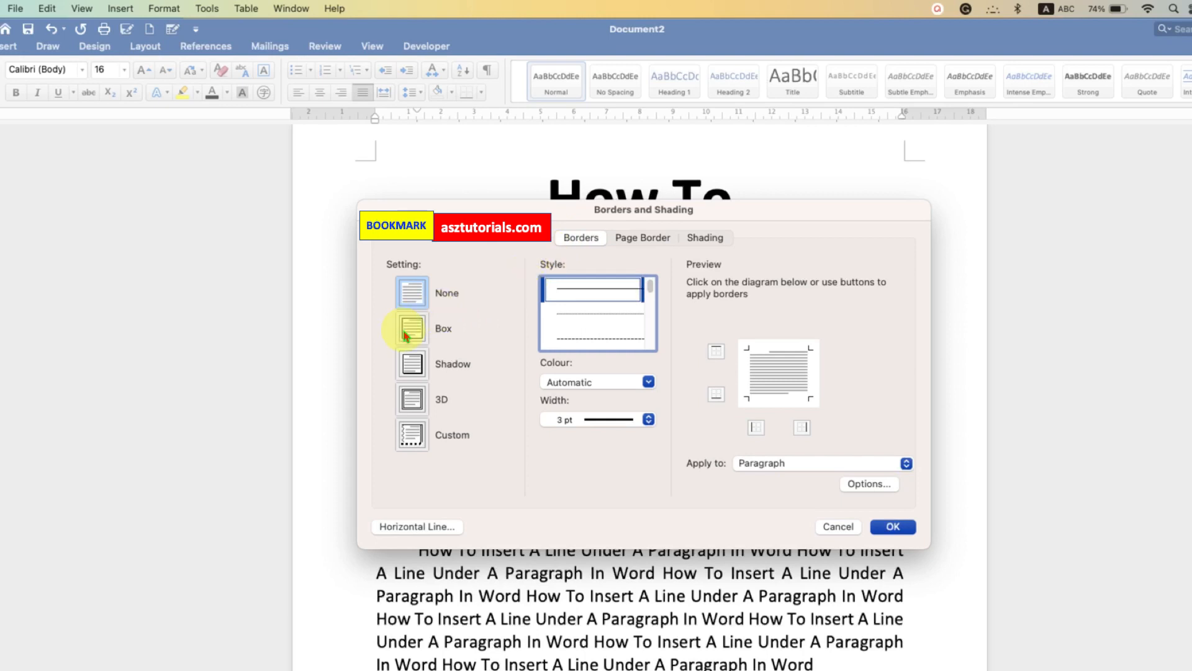
Choose the Box setting and colour the paragraph border red from Standard Colours
{"action": "left_click", "coordinate": [411, 328]}
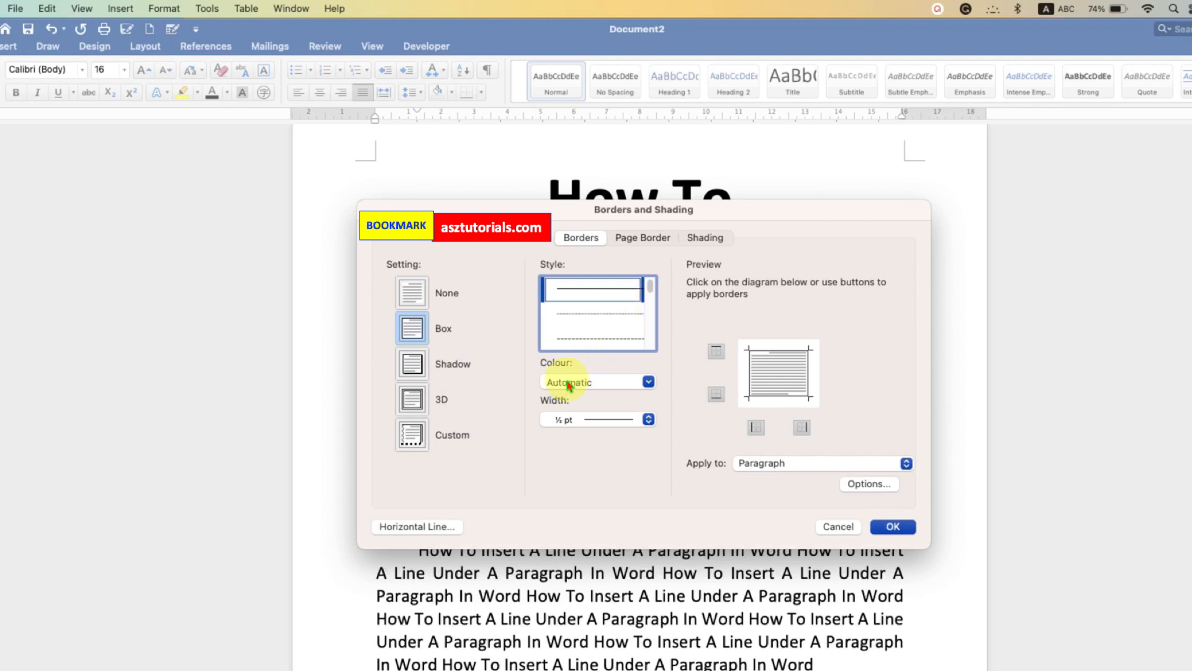
{"action": "left_click", "coordinate": [647, 381]}
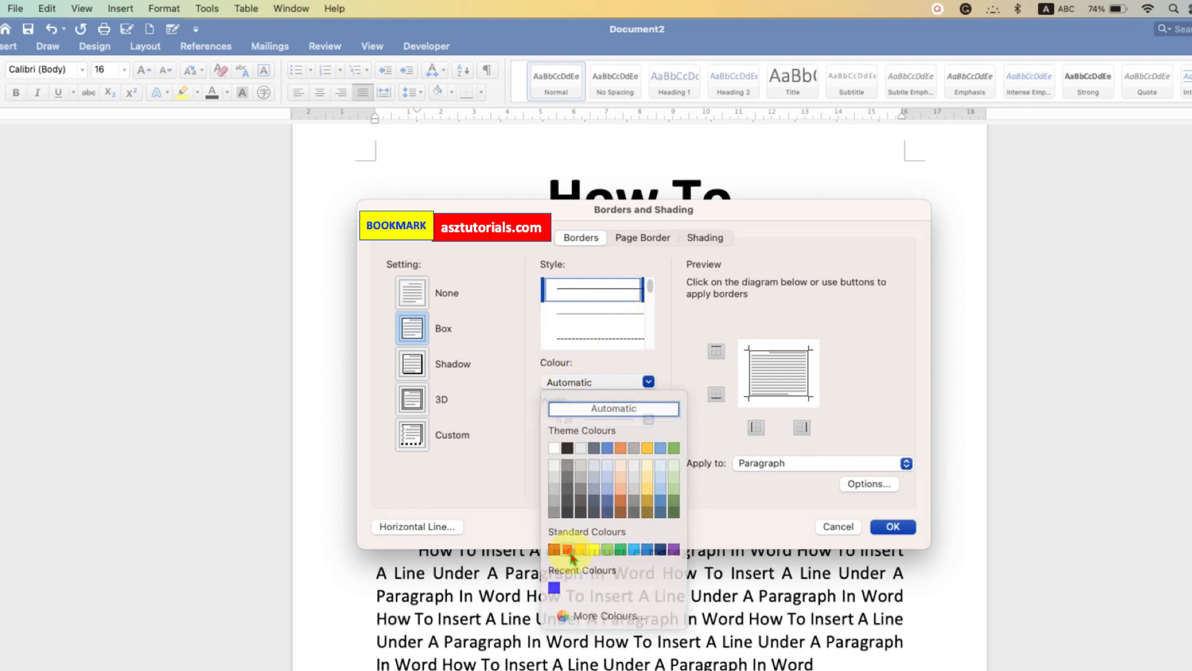
{"action": "left_click", "coordinate": [554, 550]}
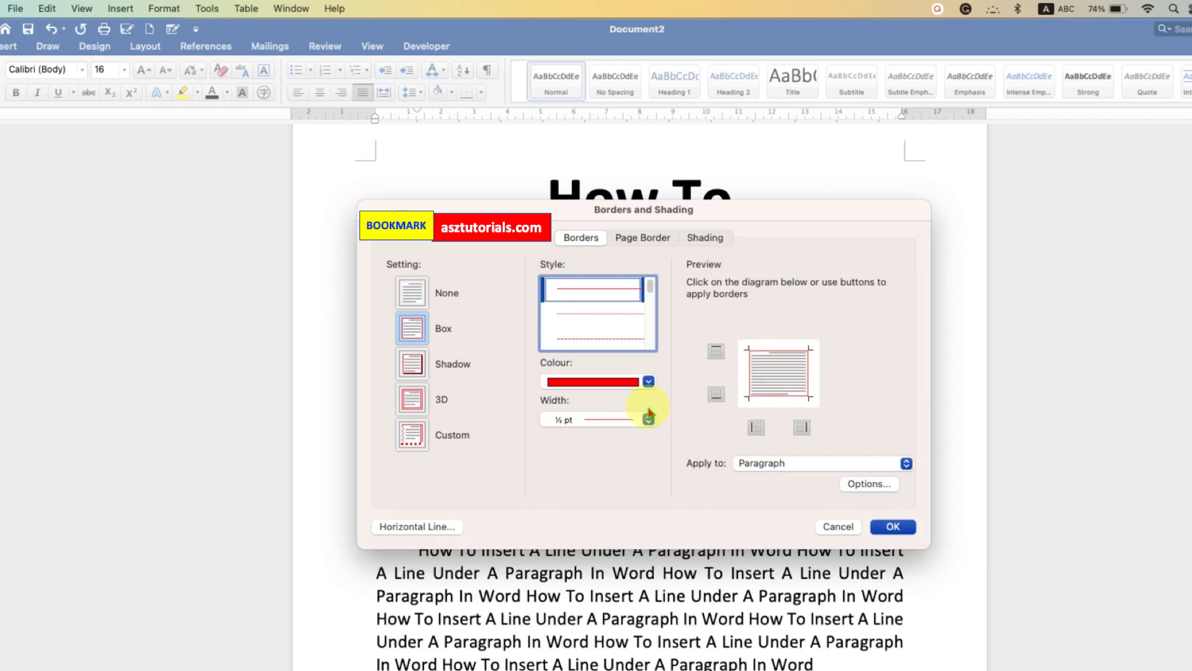
{"action": "mouse_move", "coordinate": [734, 415]}
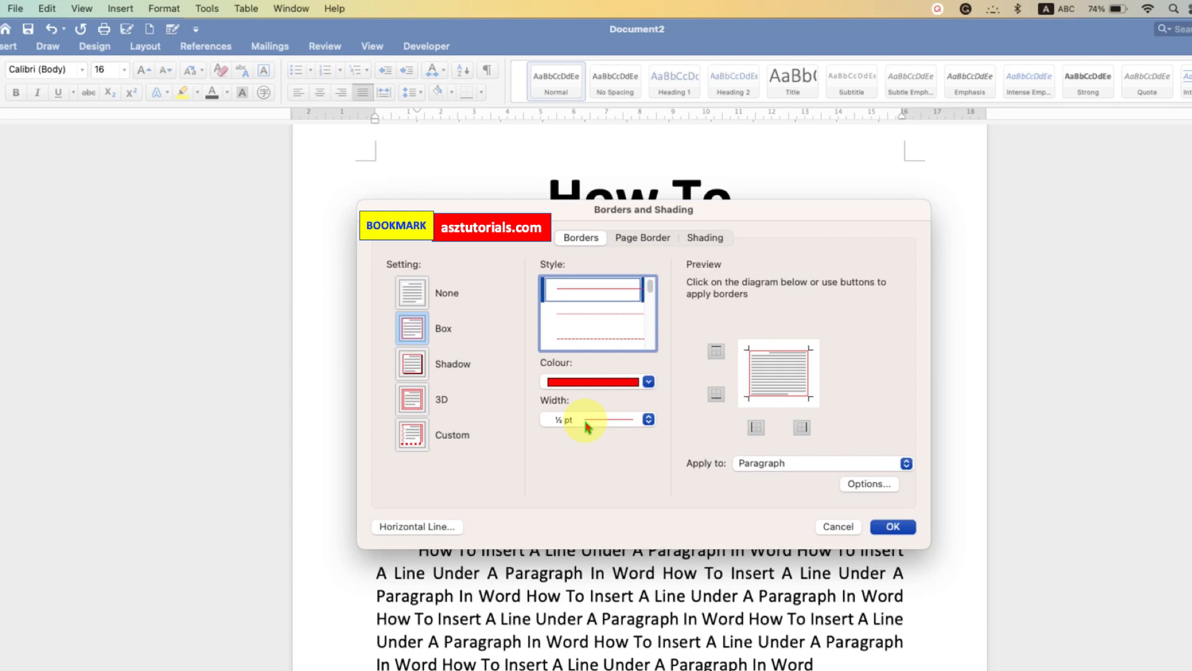
Set the red border width to 3 pt
{"action": "left_click", "coordinate": [647, 419]}
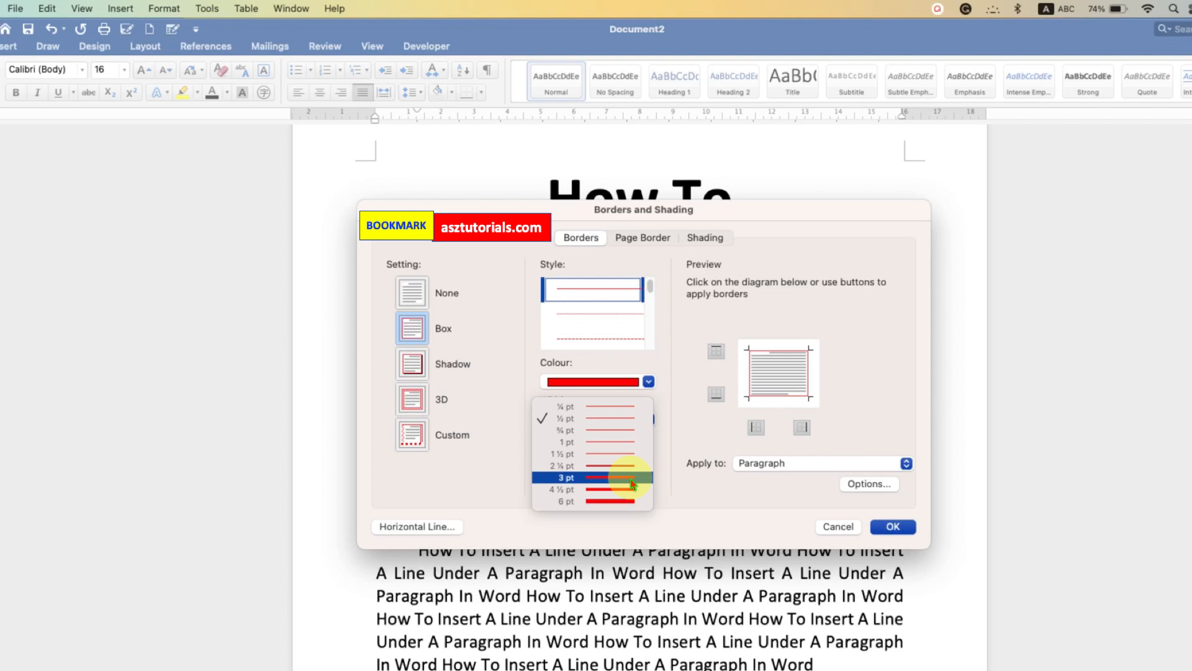
{"action": "left_click", "coordinate": [566, 477]}
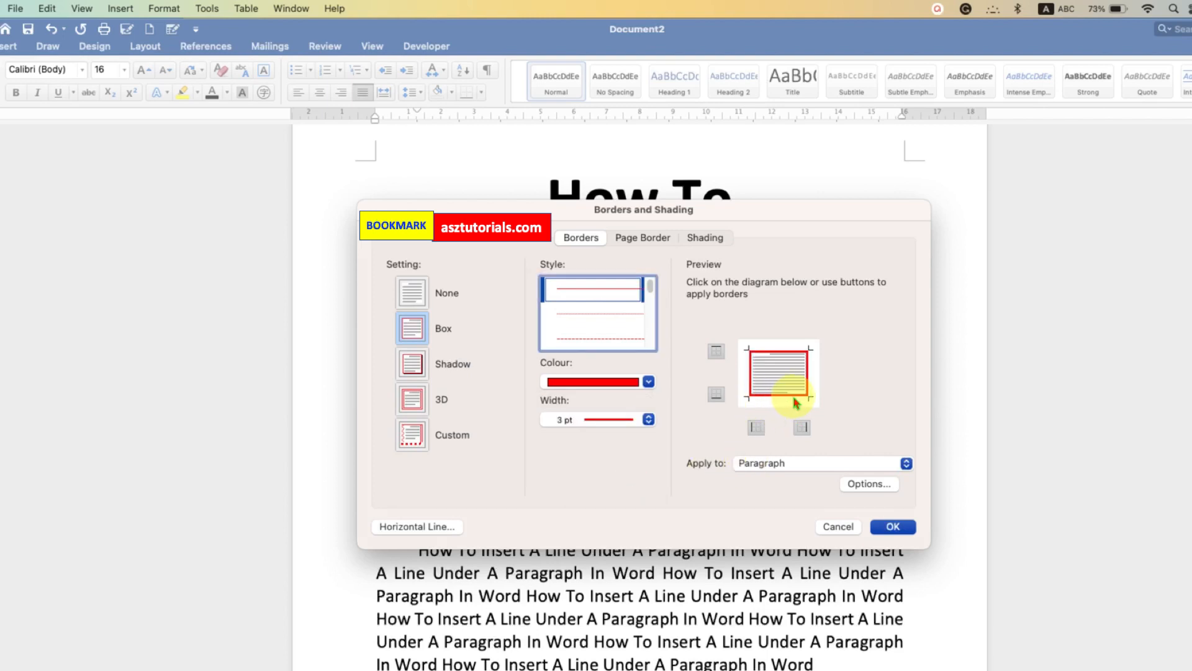
Keep only the bottom edge in the preview and apply the red 3 pt line to the paragraph
{"action": "left_click", "coordinate": [715, 350]}
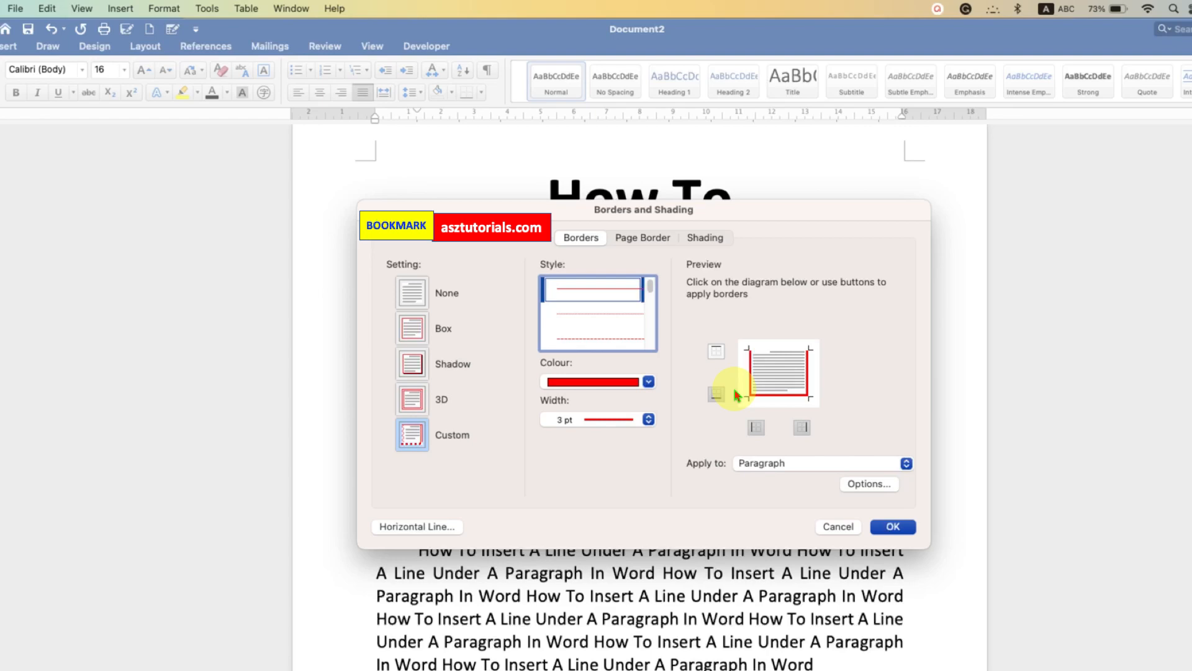
{"action": "left_click", "coordinate": [801, 426]}
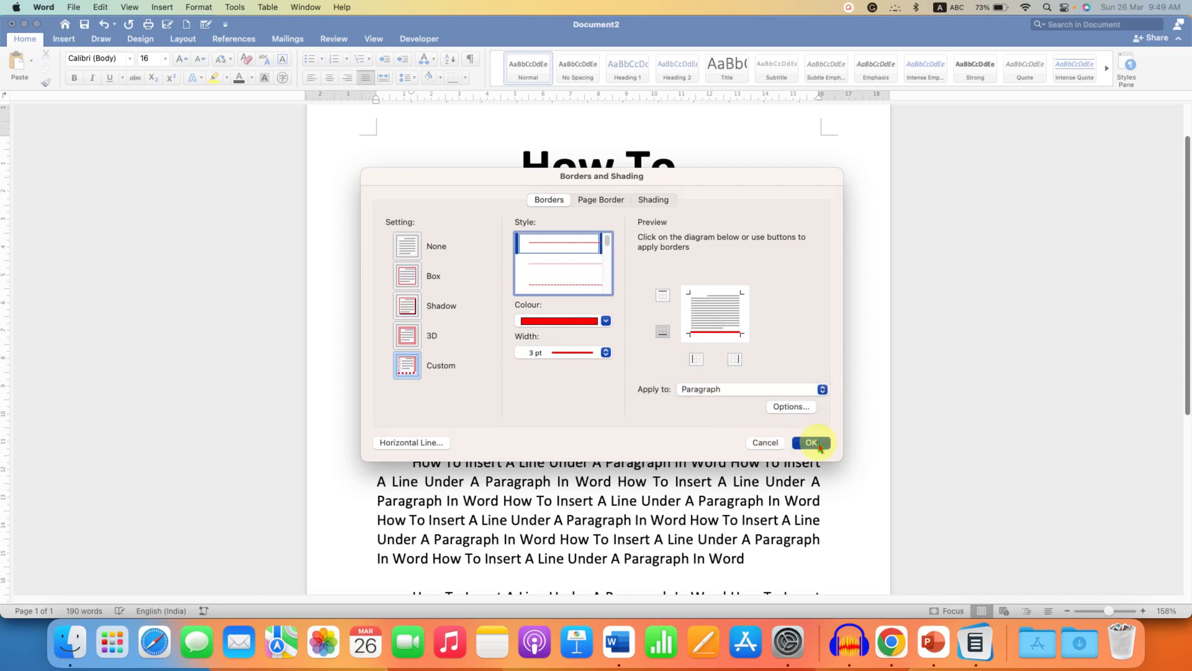
{"action": "left_click", "coordinate": [811, 442]}
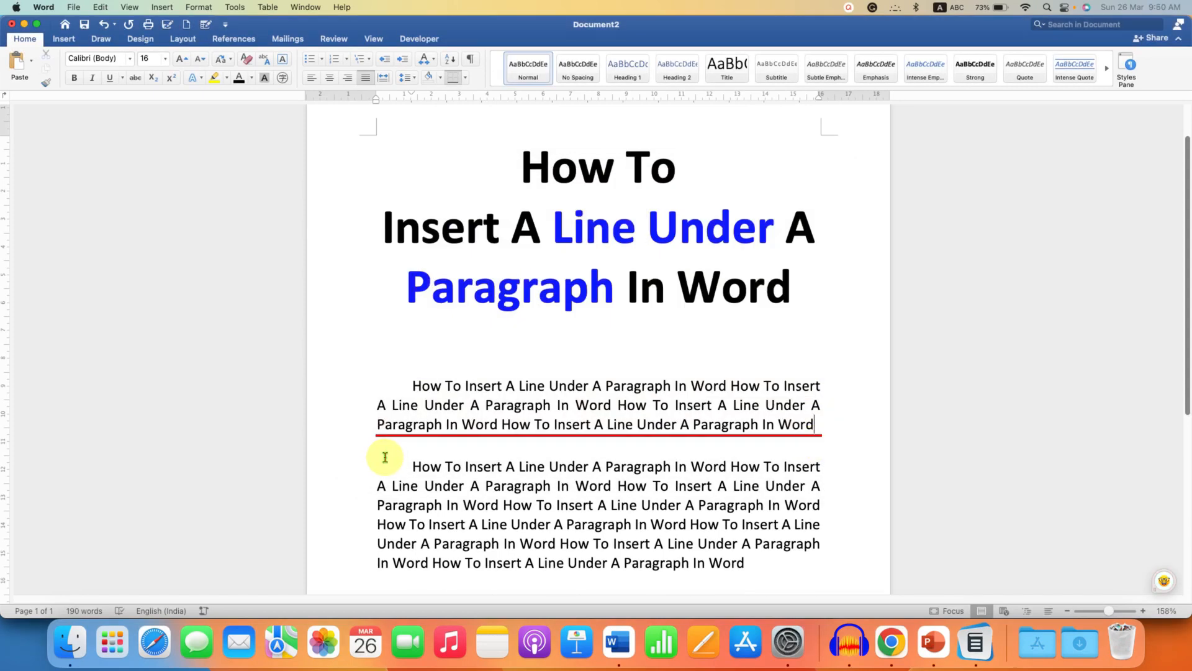
{"action": "mouse_move", "coordinate": [842, 417]}
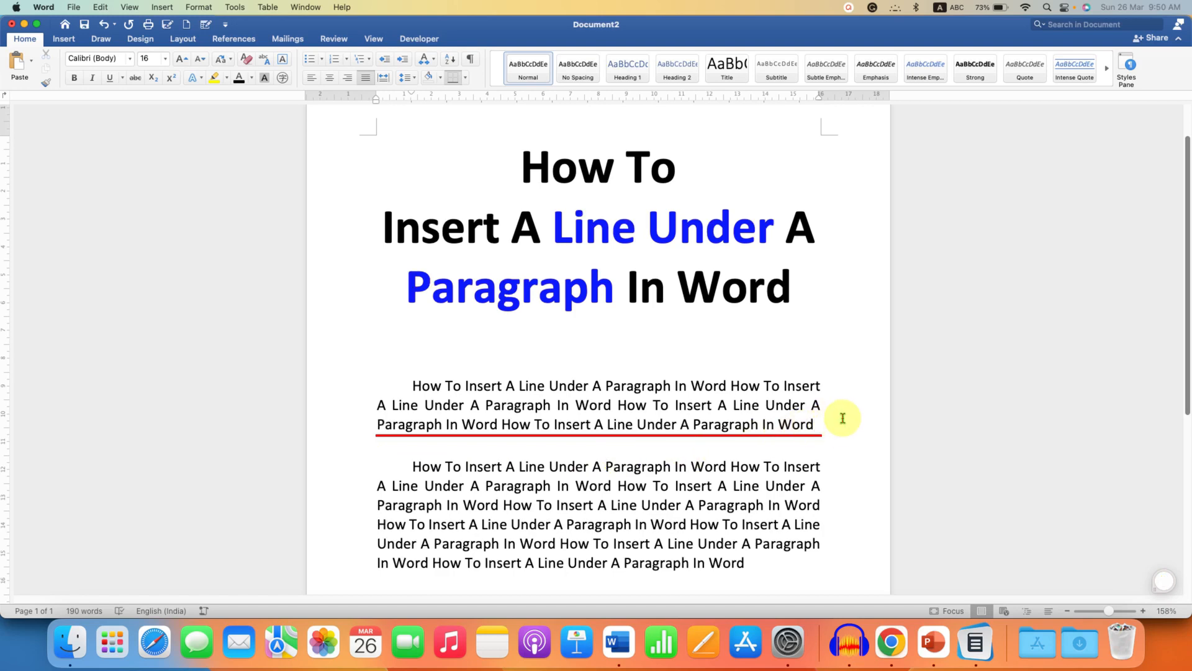
{"action": "mouse_move", "coordinate": [668, 226]}
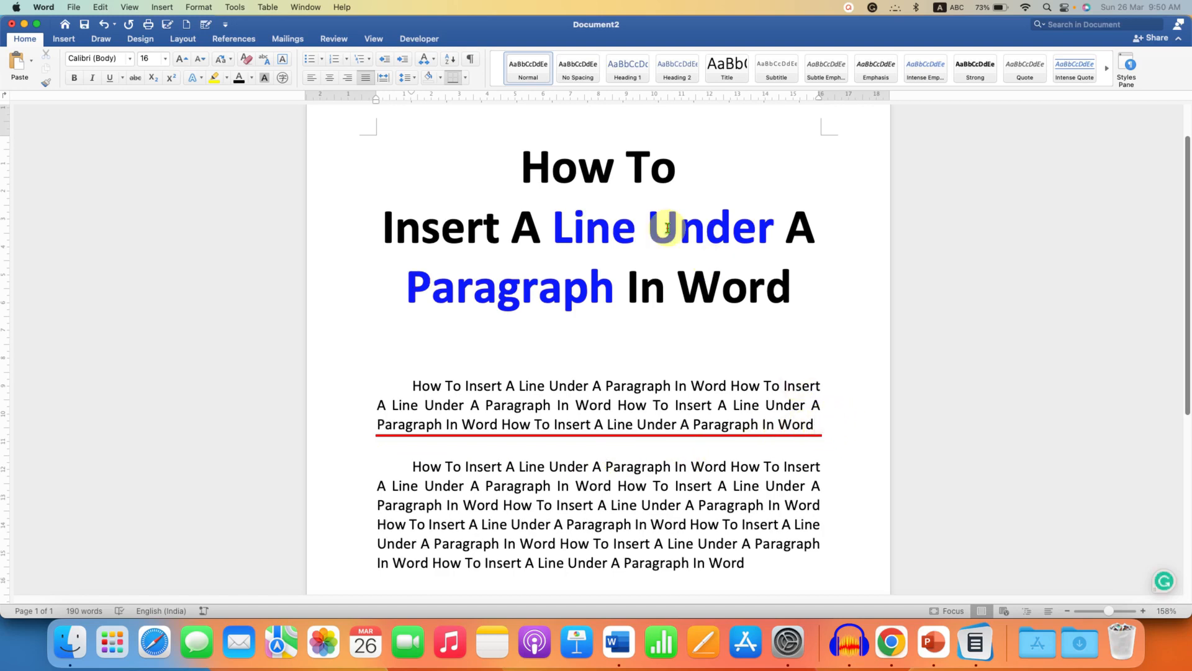
Apply No Border to strip the red line from under the first paragraph
{"action": "left_click", "coordinate": [465, 78]}
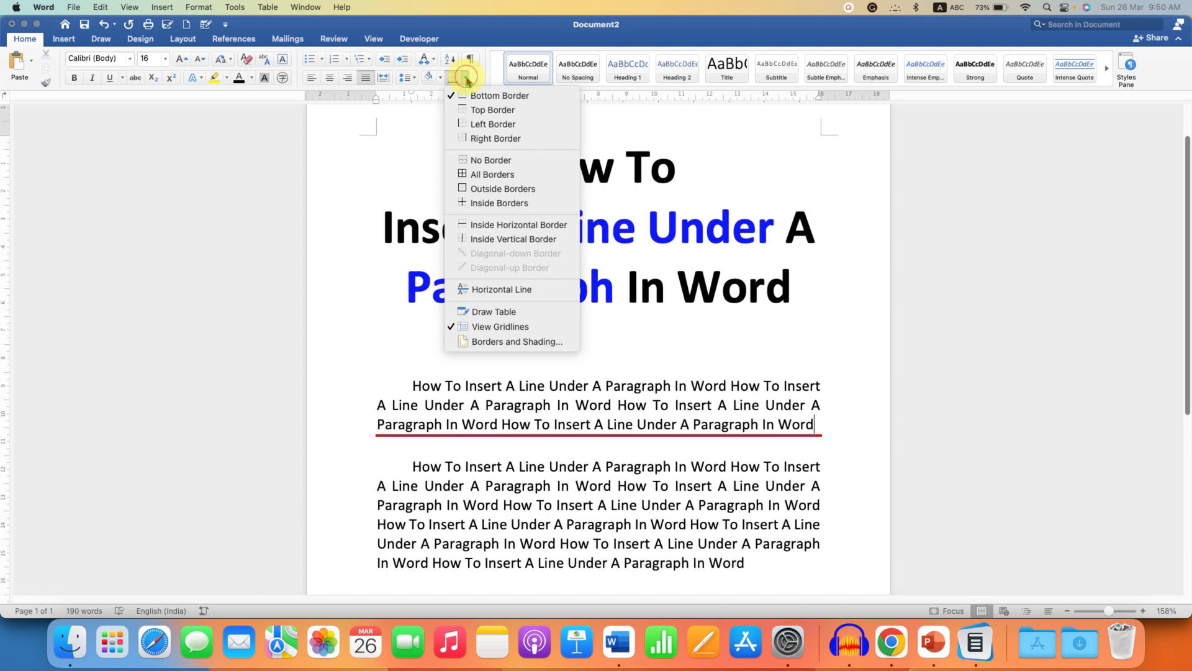
{"action": "mouse_move", "coordinate": [490, 160]}
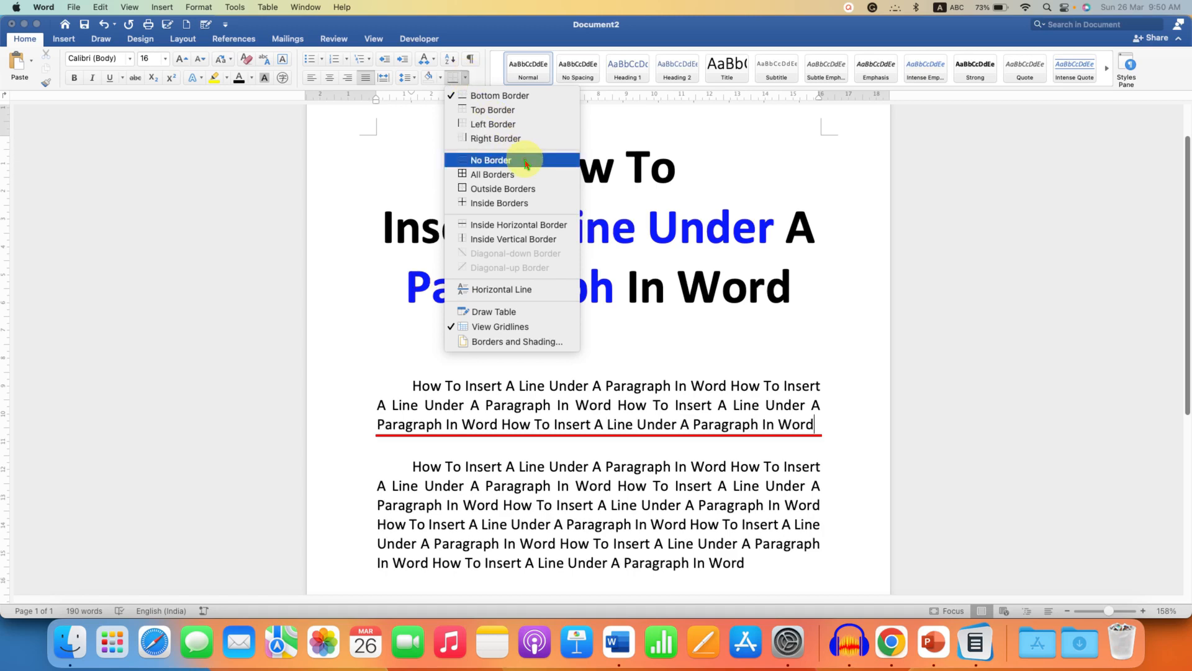
{"action": "left_click", "coordinate": [492, 161]}
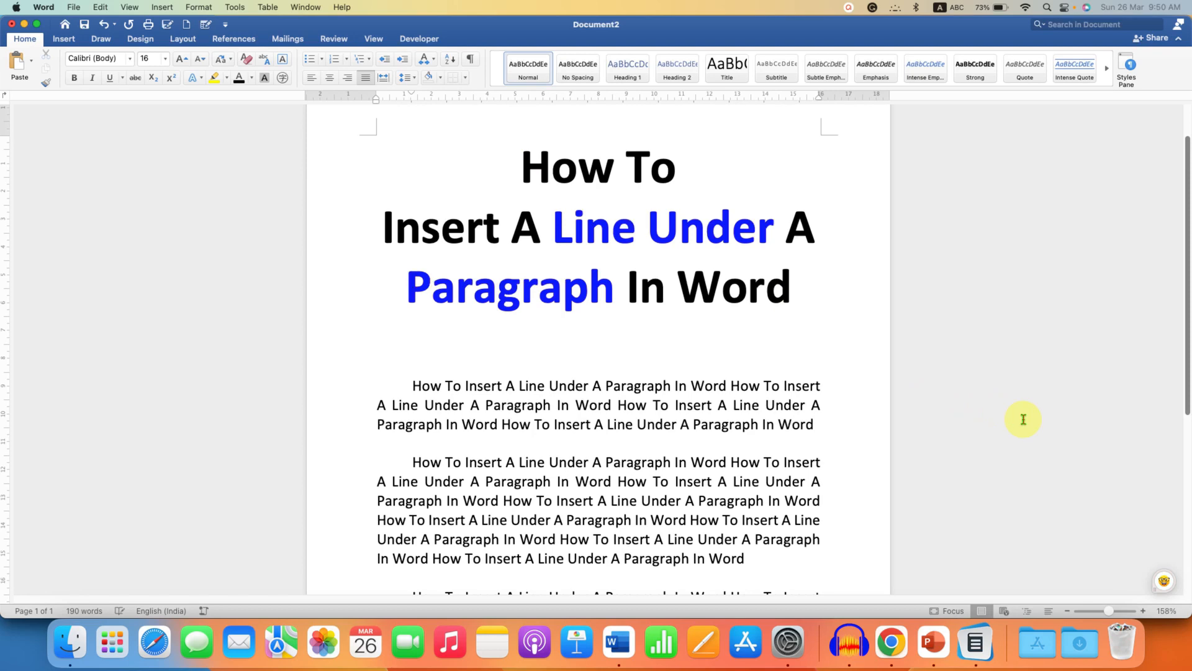